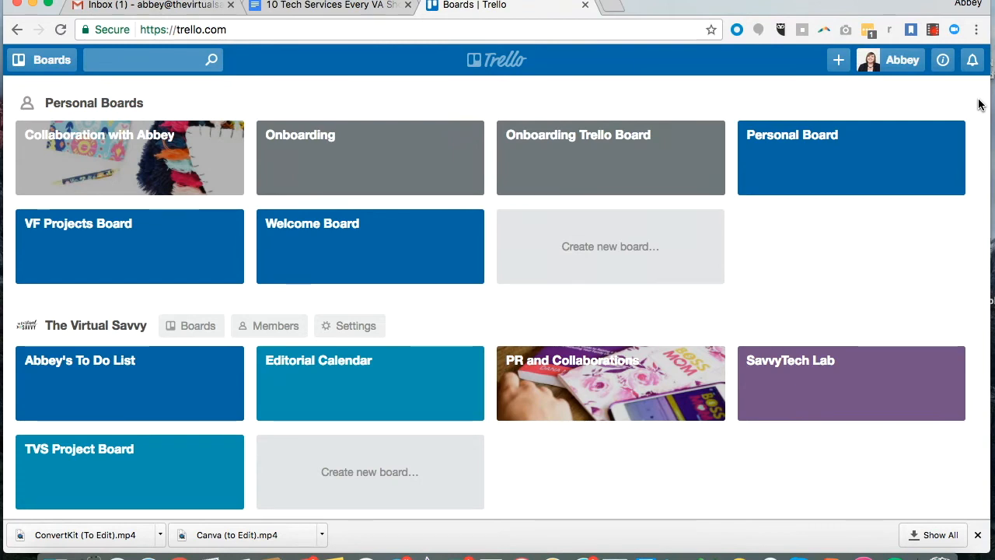
mouse_move(925, 296)
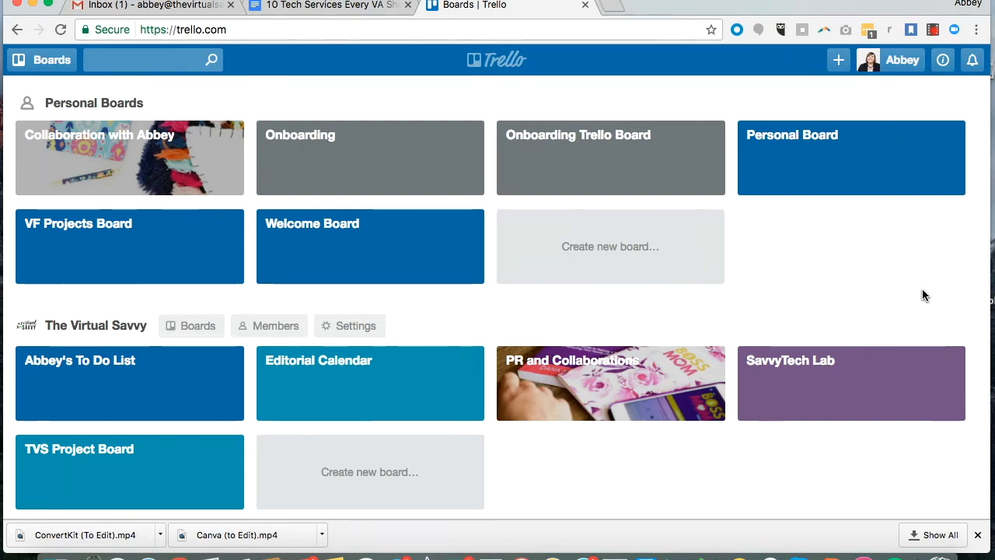
Open the Onboarding Trello Board and scroll across its lists to the Client Name card.
click(609, 159)
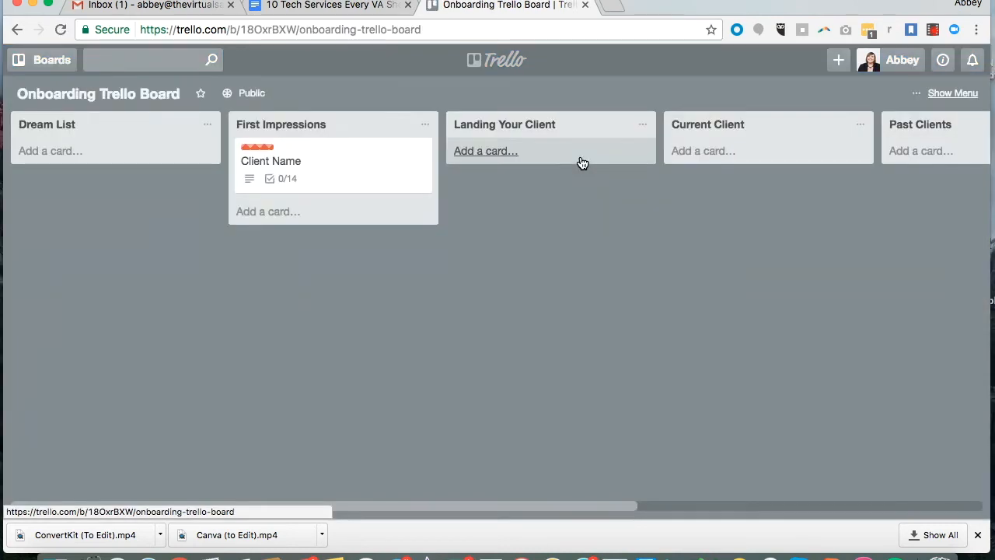
mouse_move(588, 279)
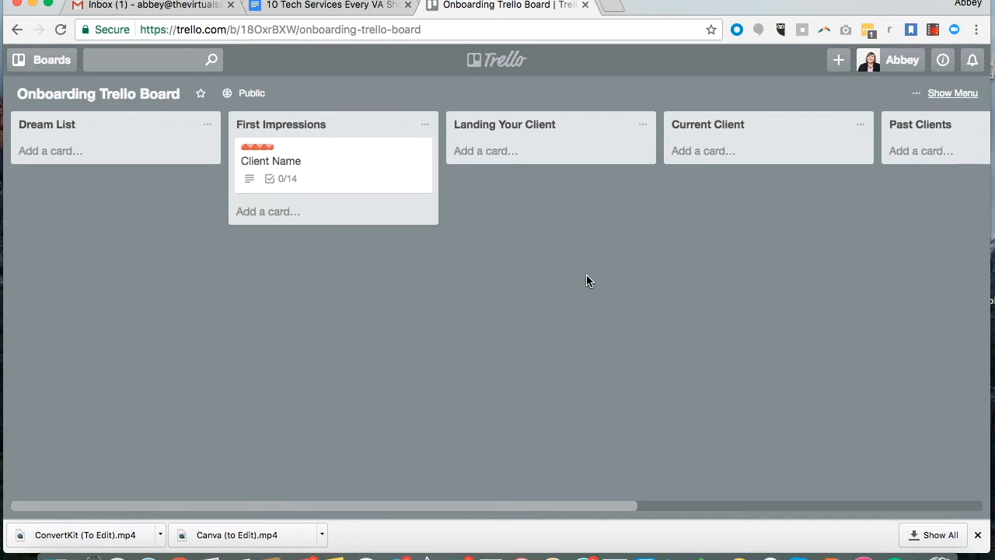
scroll(right, 3)
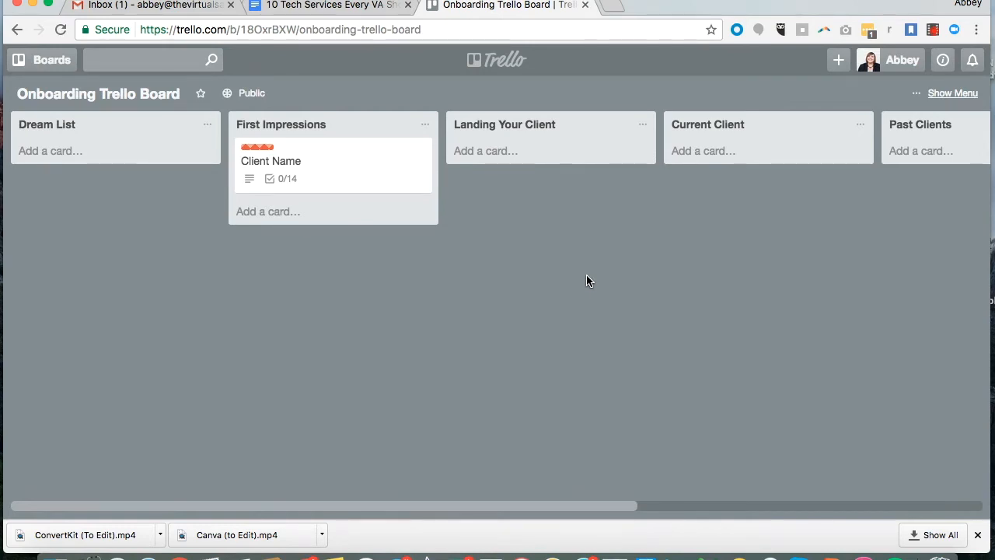
mouse_move(367, 160)
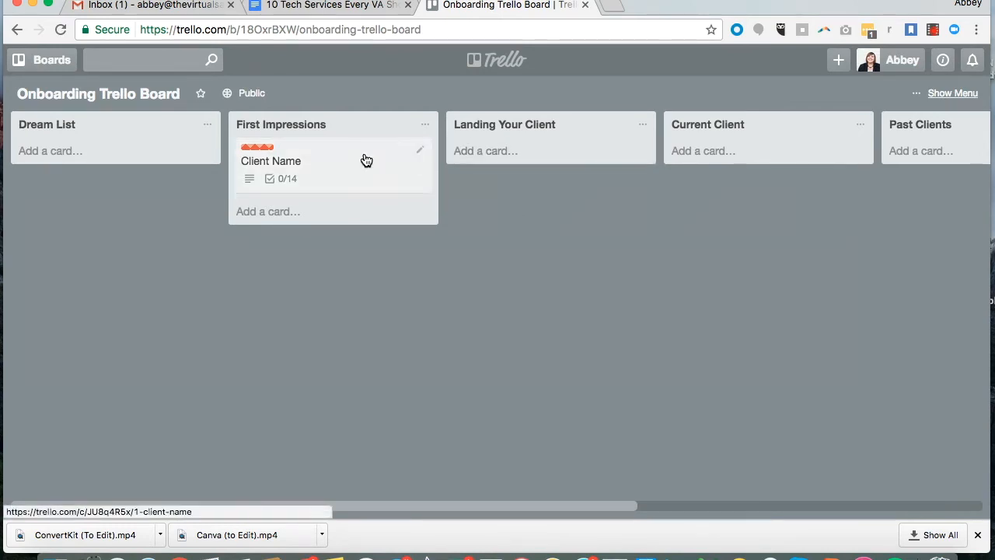
mouse_move(367, 174)
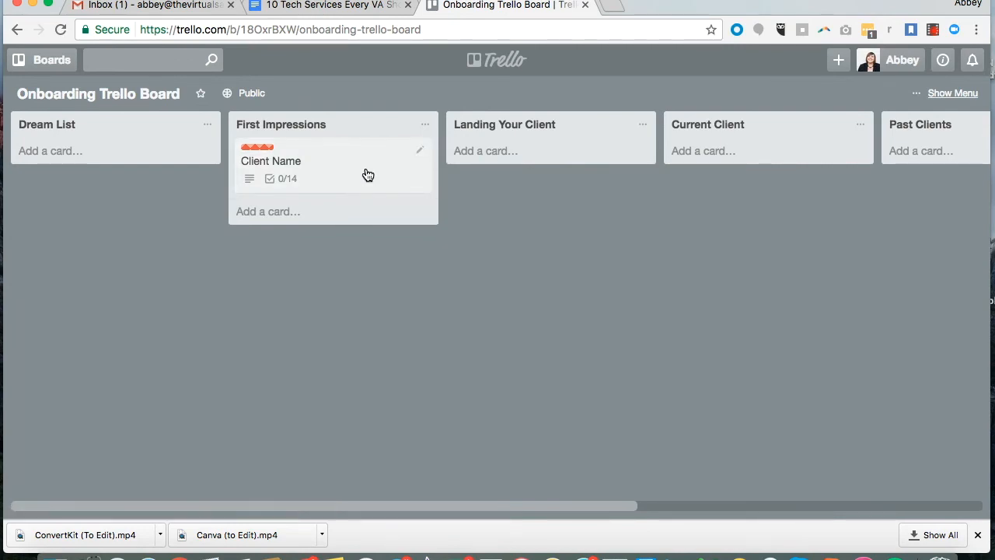
click(271, 160)
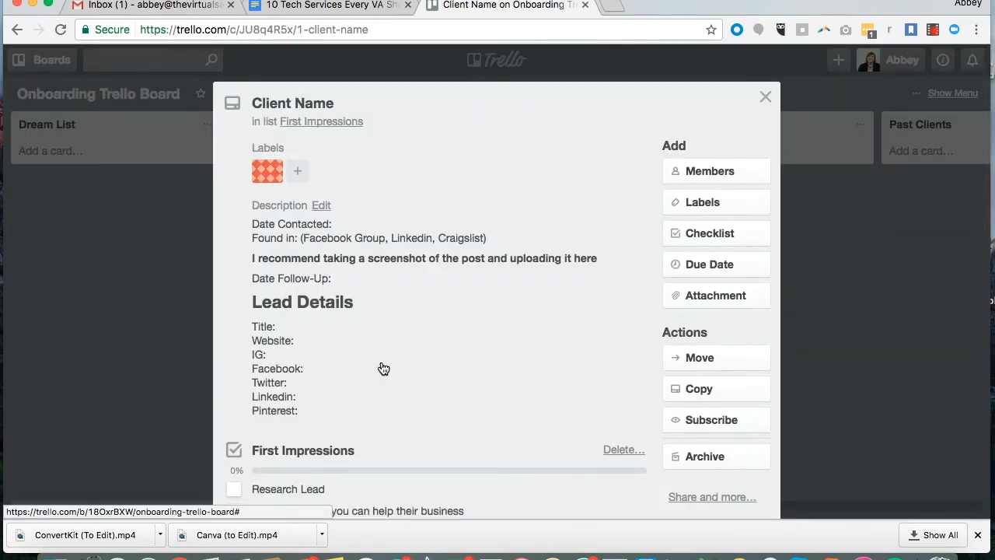
scroll(down, 3)
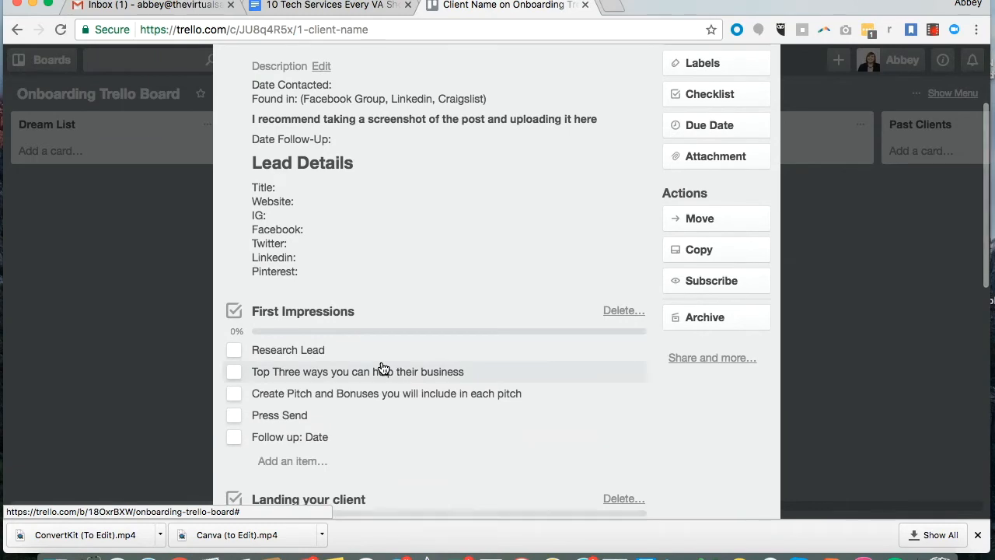
scroll(down, 3)
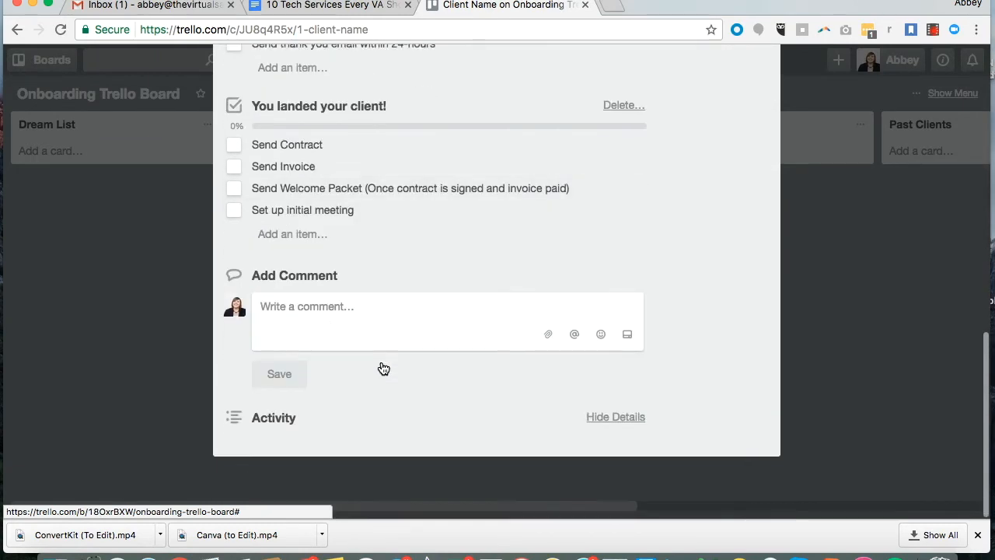
scroll(up, 3)
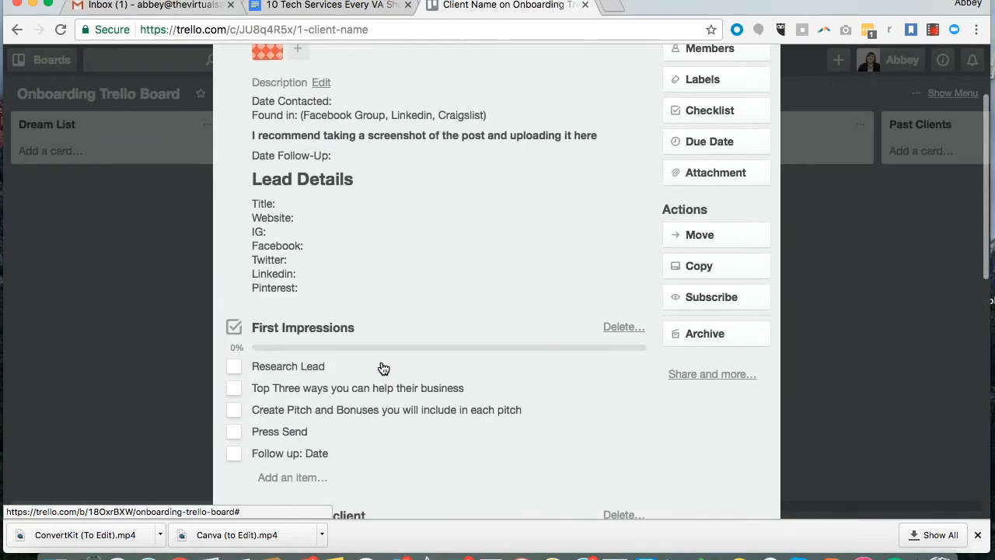
scroll(up, 3)
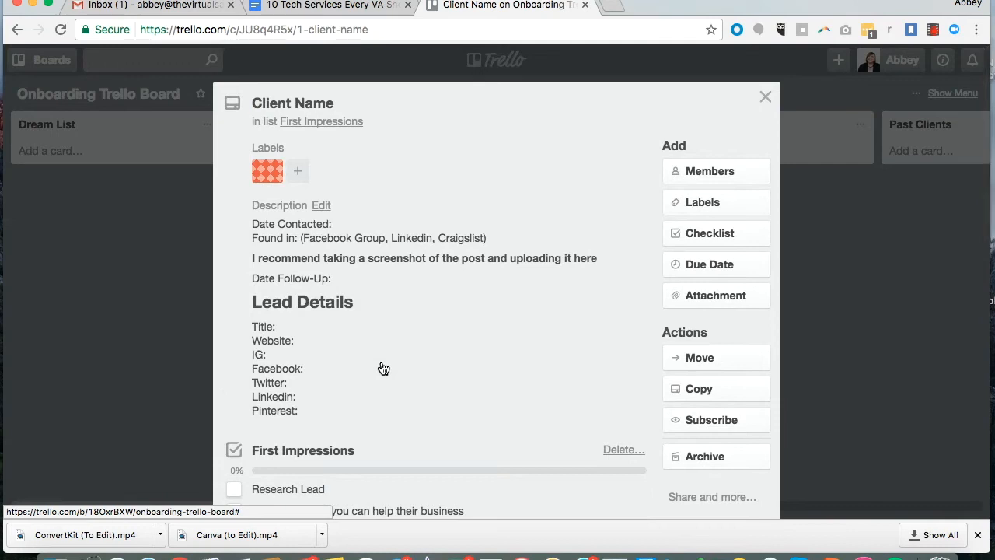
mouse_move(293, 103)
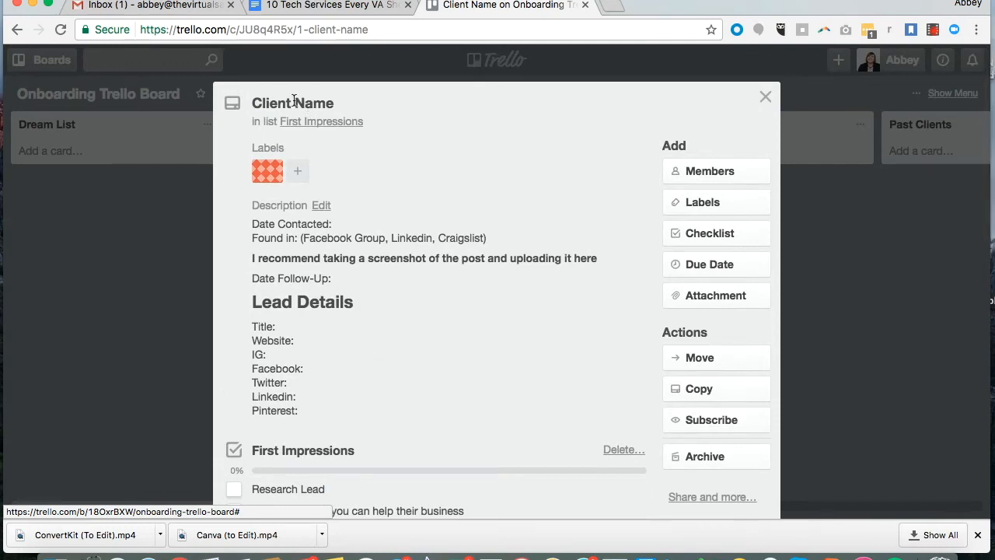
click(320, 206)
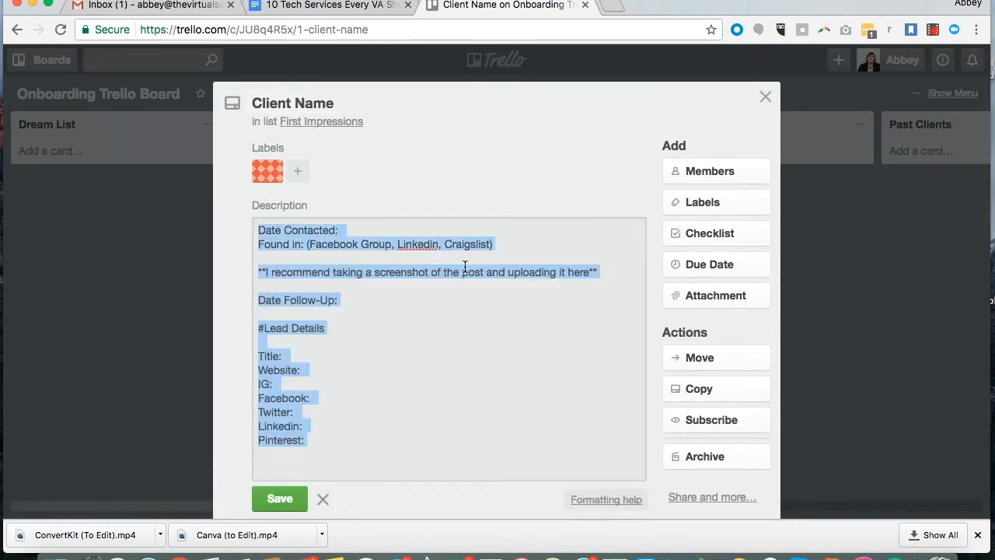
click(280, 497)
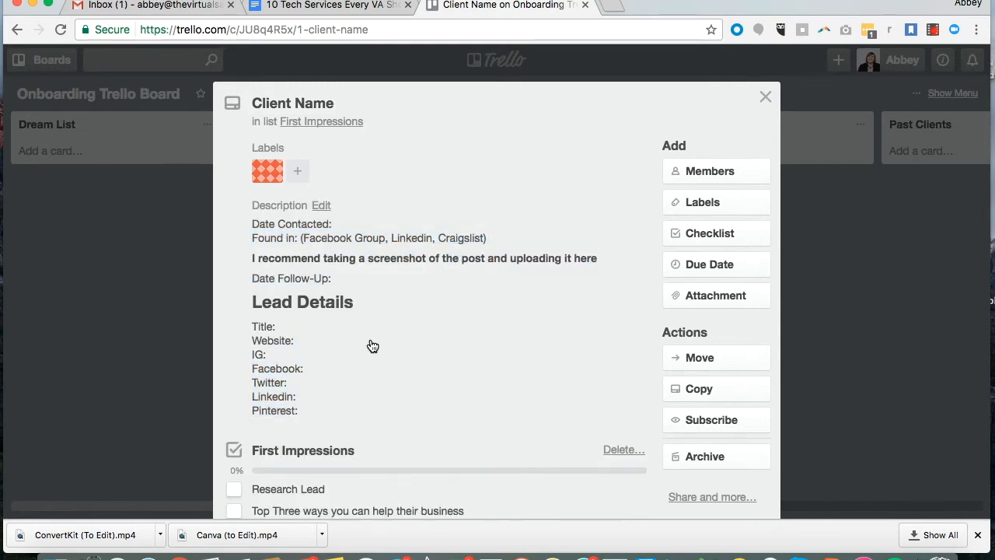
scroll(down, 3)
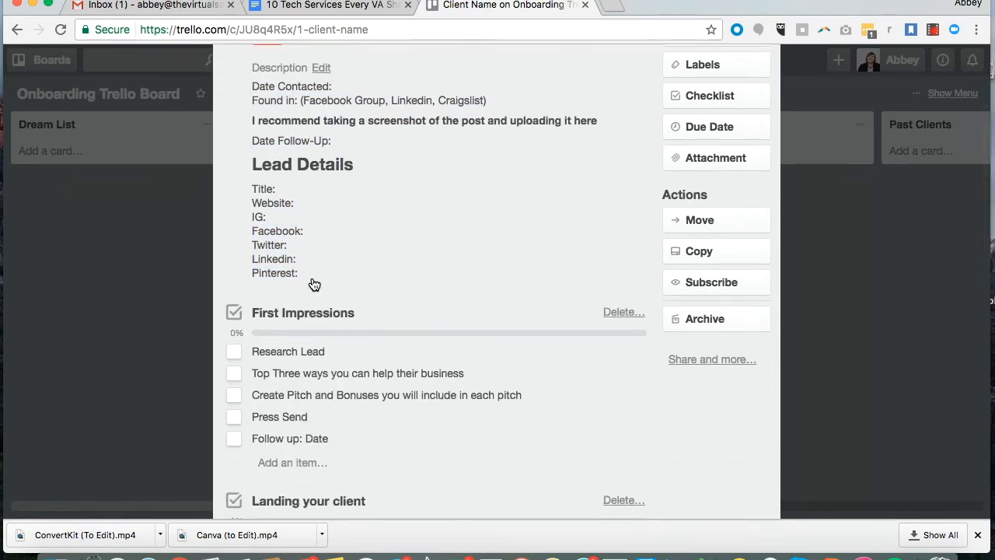
scroll(down, 3)
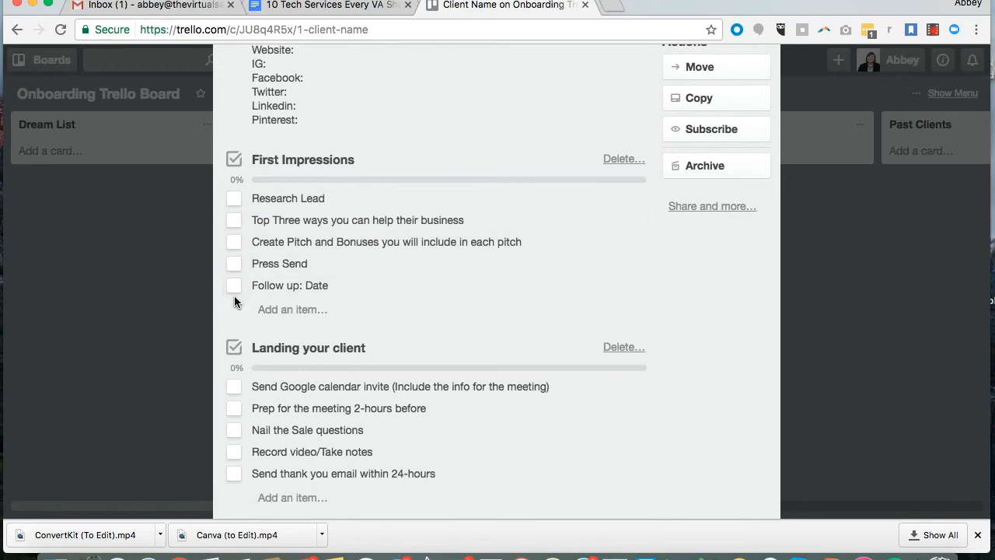
scroll(down, 3)
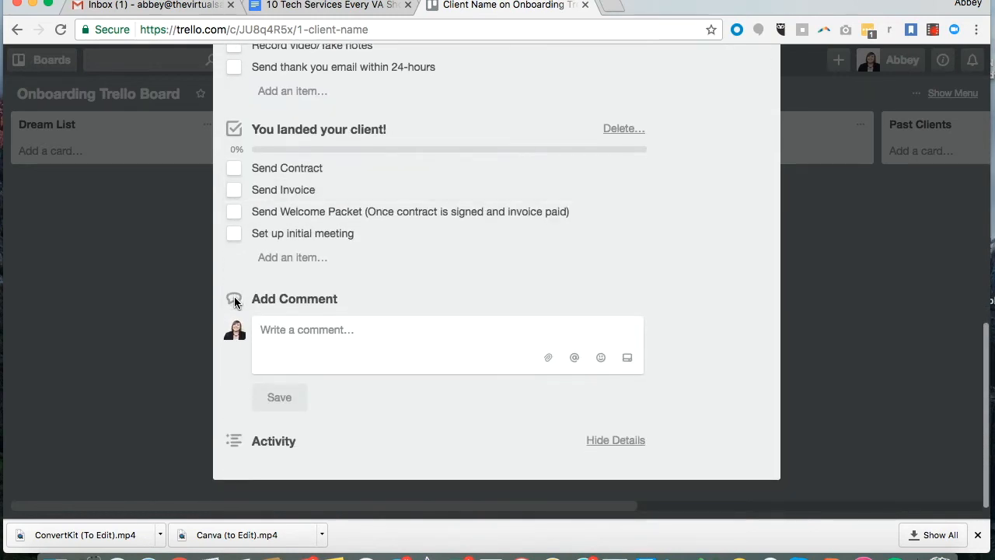
scroll(up, 3)
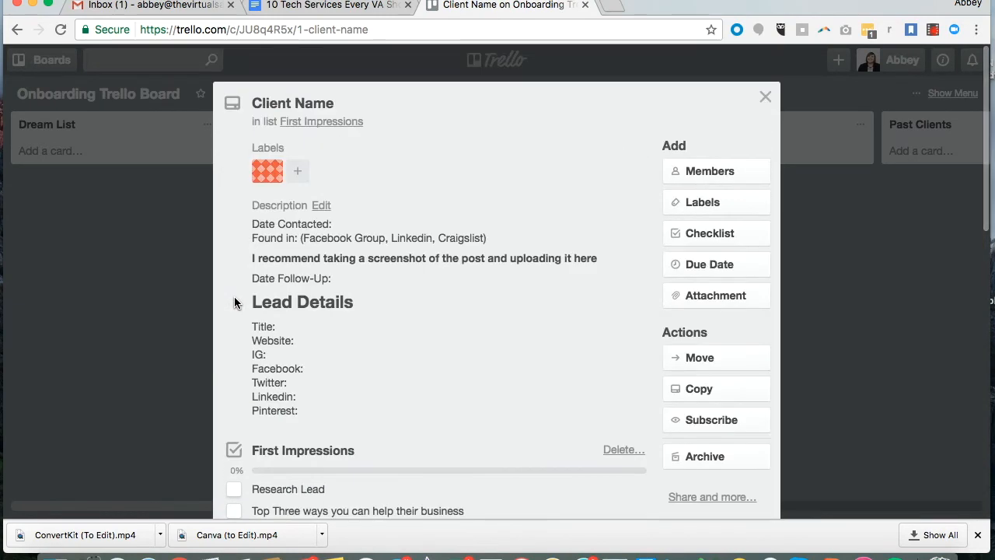
scroll(down, 3)
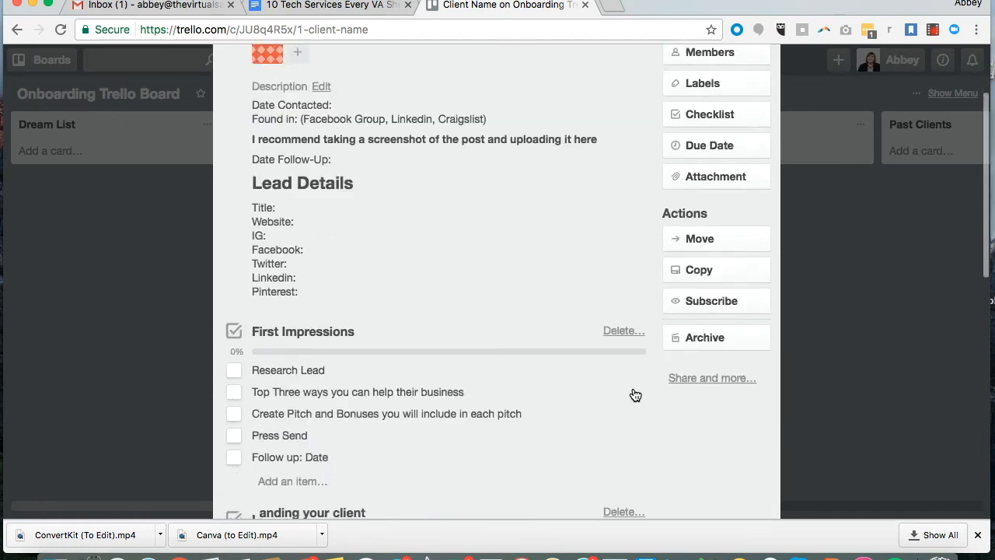
scroll(down, 3)
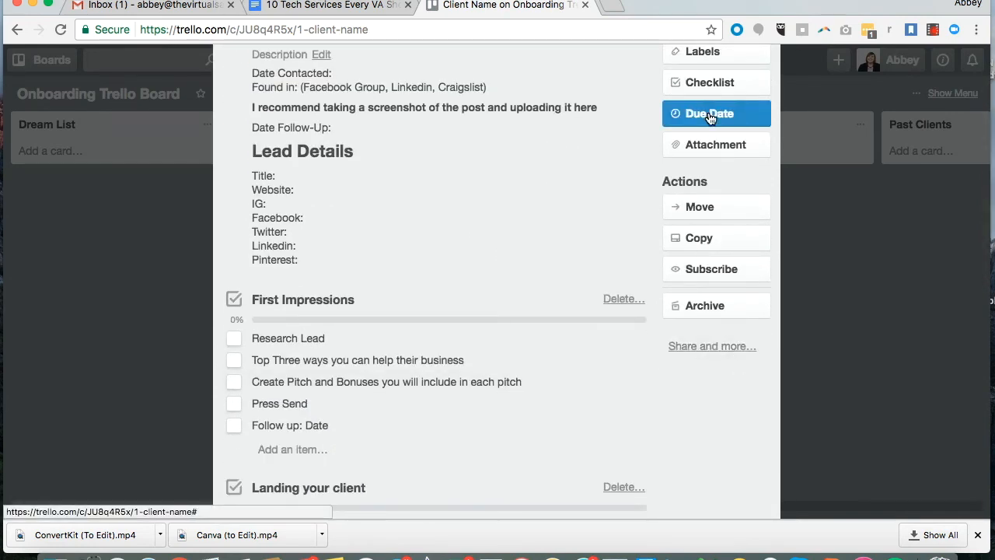
scroll(up, 3)
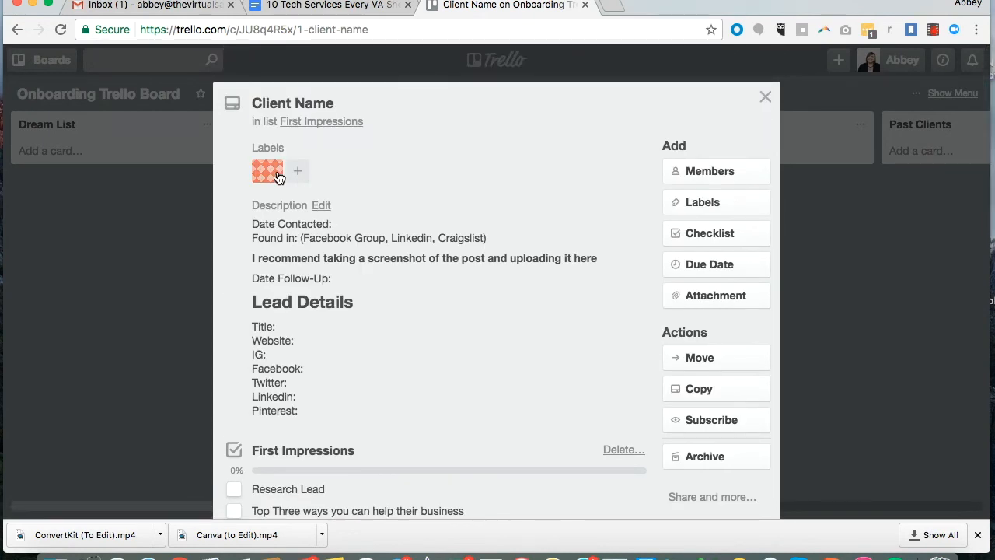
mouse_move(765, 96)
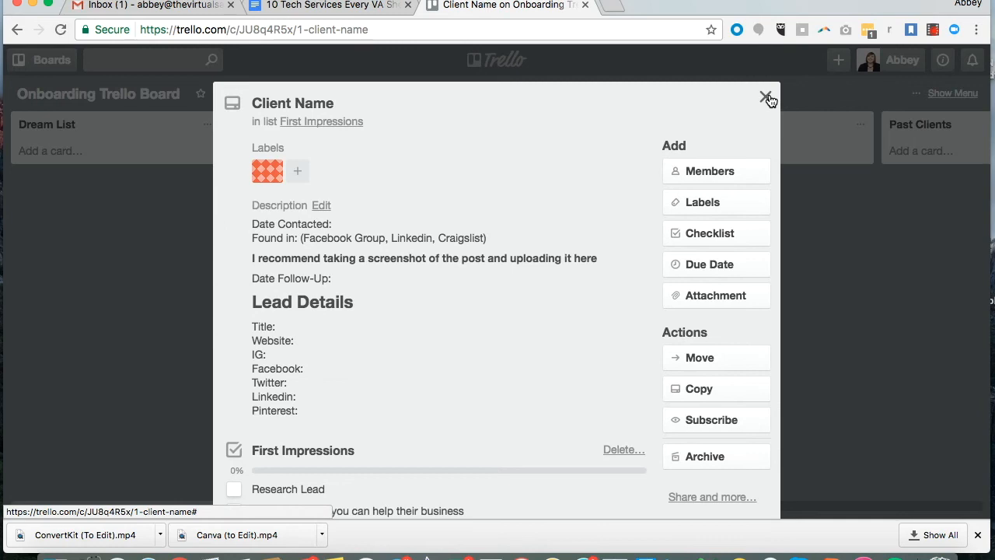
Close the Client Name card and drag it through Dream List, First Impressions and Current Client.
click(767, 99)
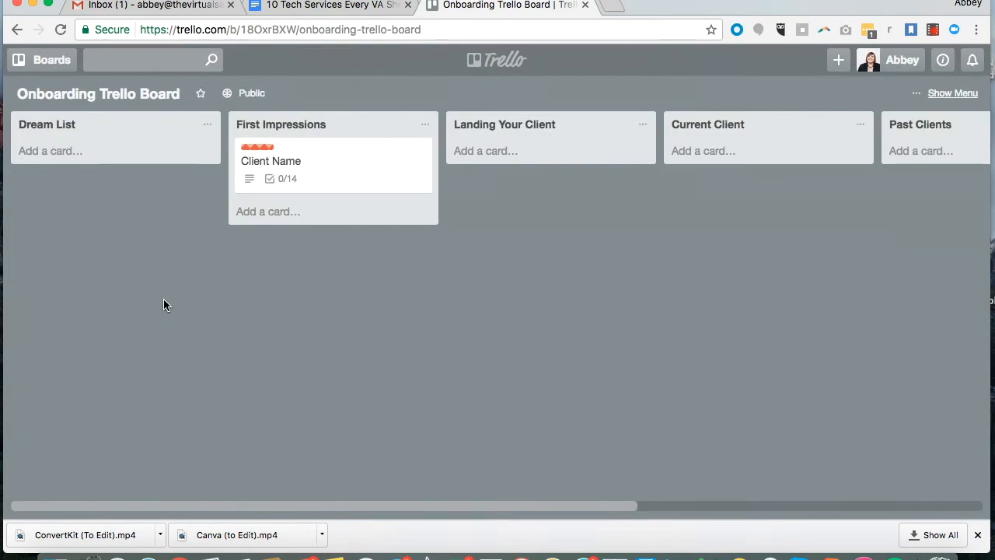
mouse_move(379, 169)
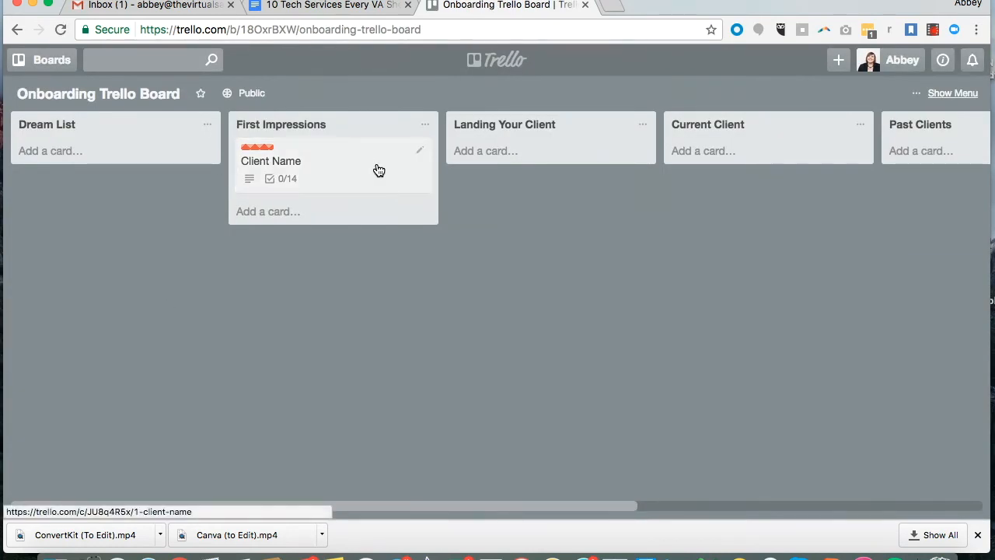
drag(333, 160, 140, 165)
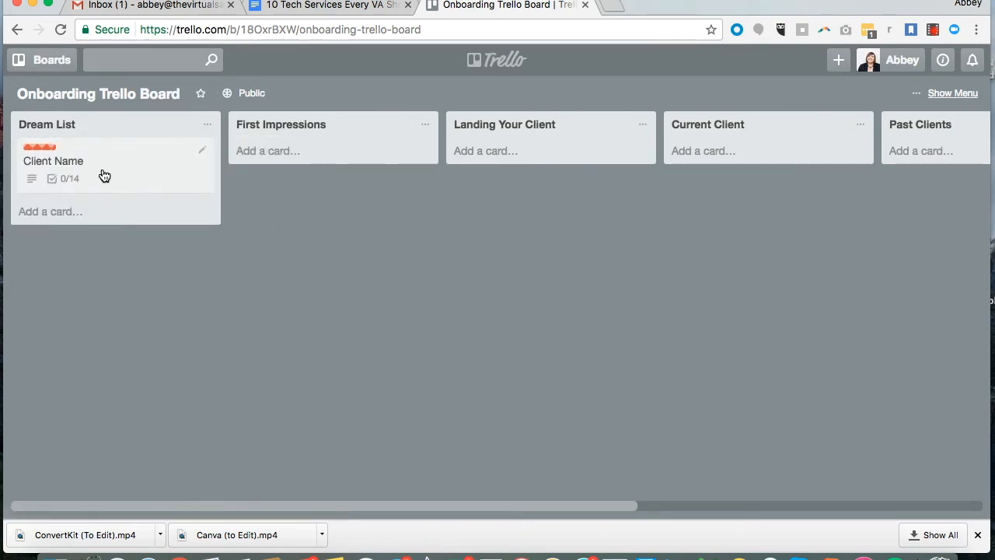
drag(106, 160, 336, 160)
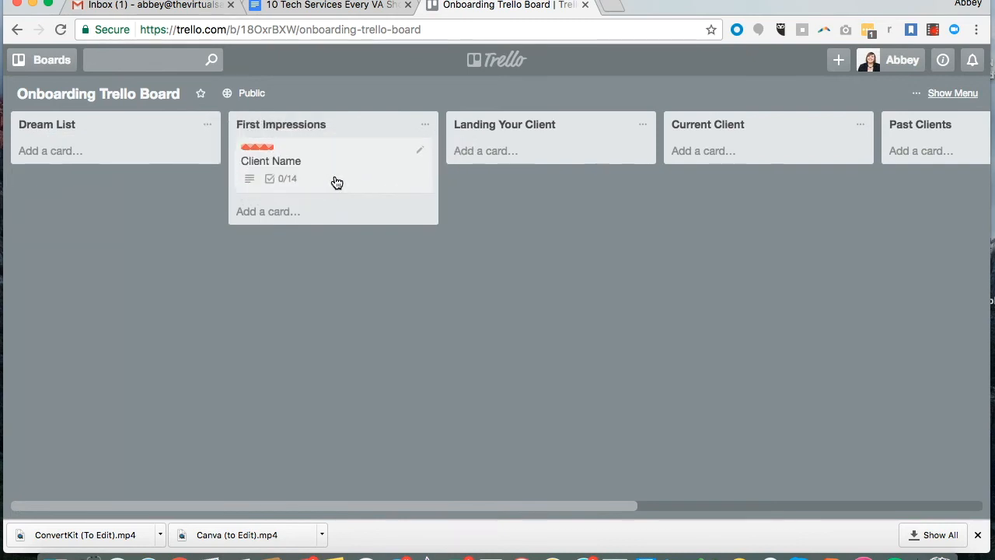
drag(311, 160, 479, 159)
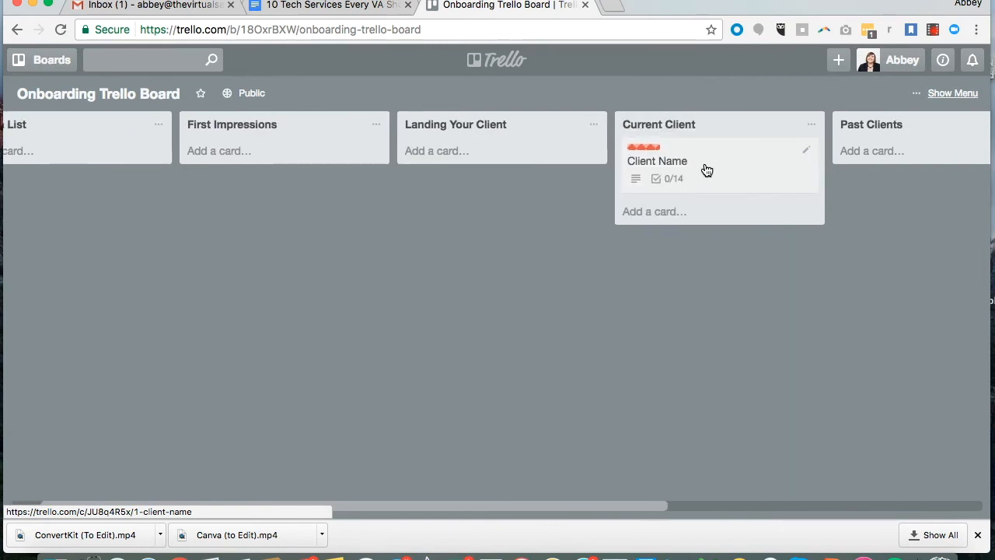
Drag the Client Name card back across the lists and drop it in Dream List.
scroll(right, 3)
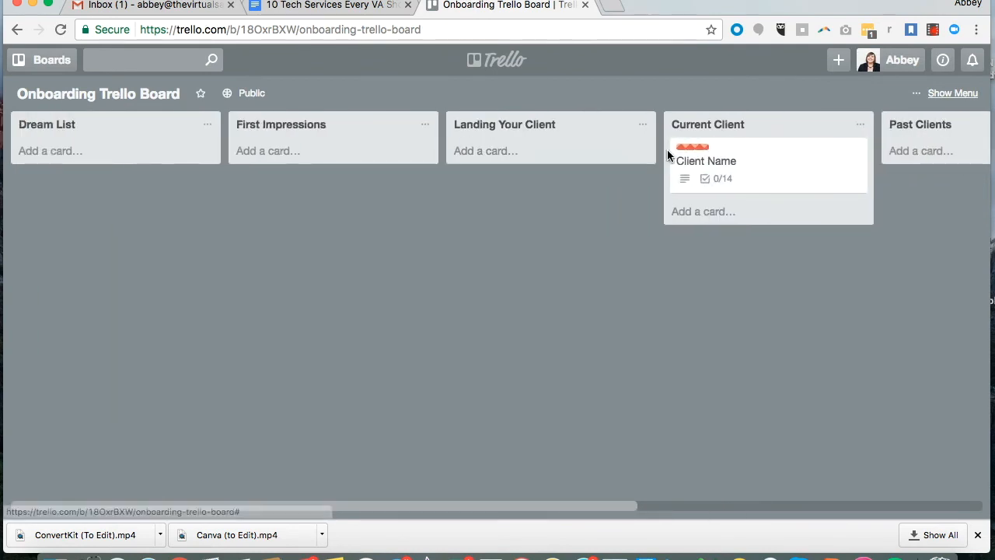
drag(768, 160, 307, 159)
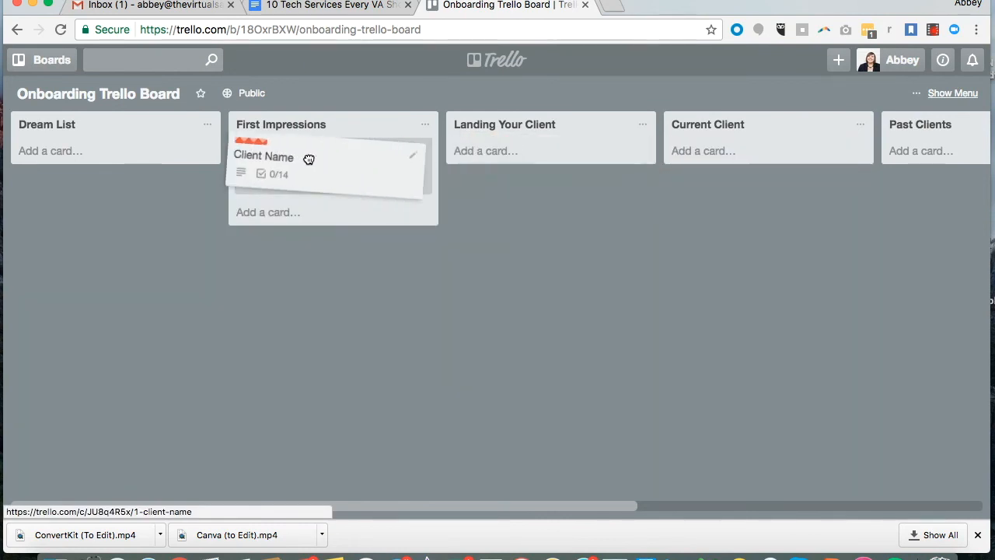
drag(308, 159, 115, 160)
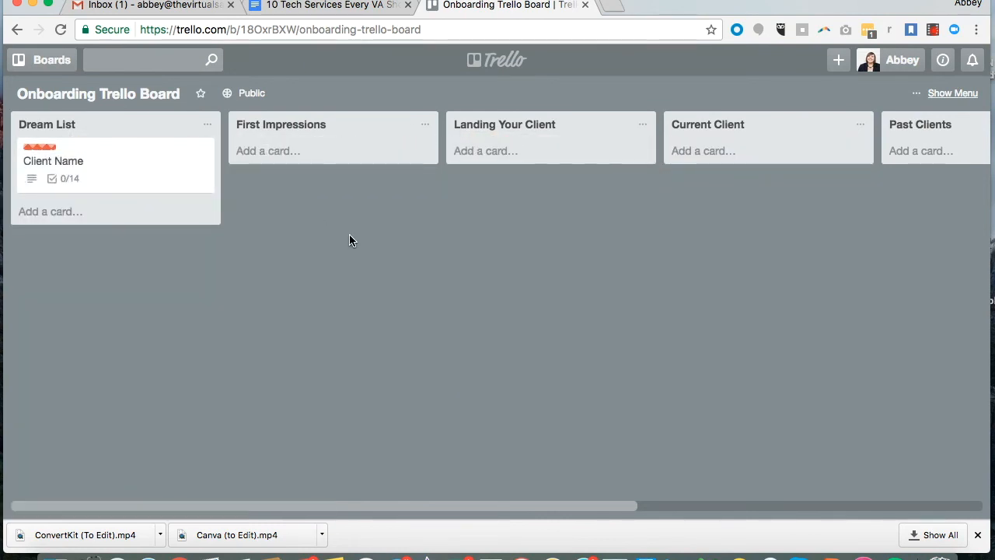
Switch to the PR and Collaborations board and scroll to its As Seen On and Other lists.
click(42, 59)
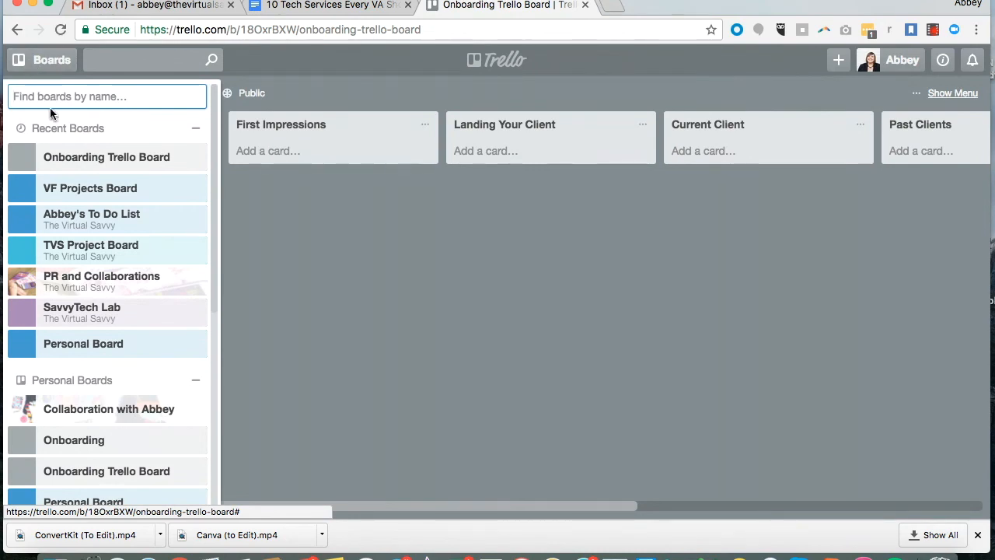
click(90, 220)
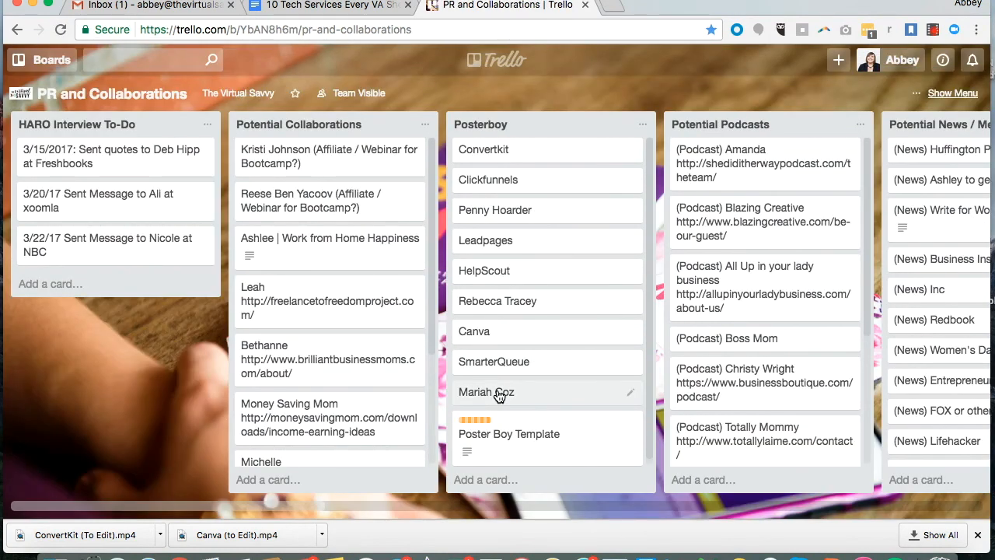
scroll(right, 3)
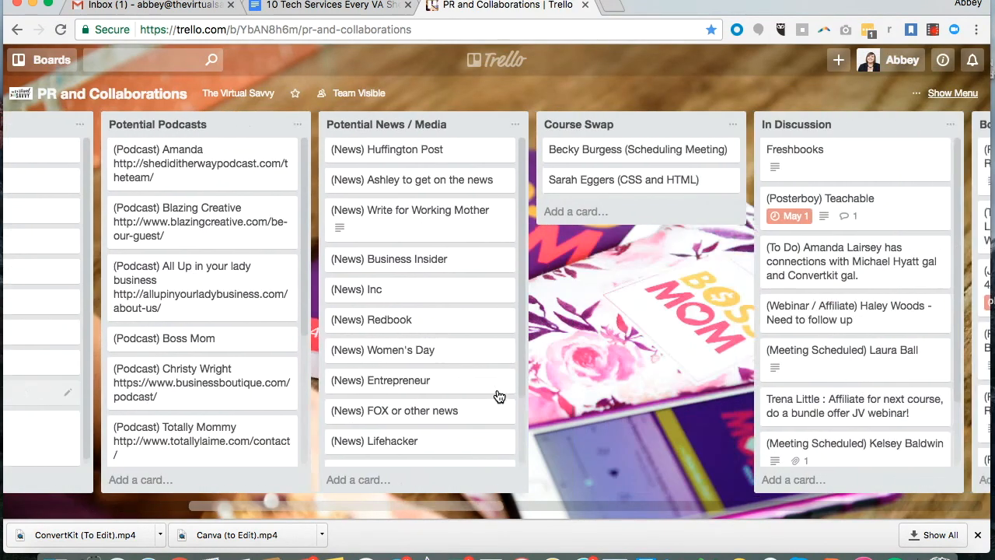
scroll(right, 3)
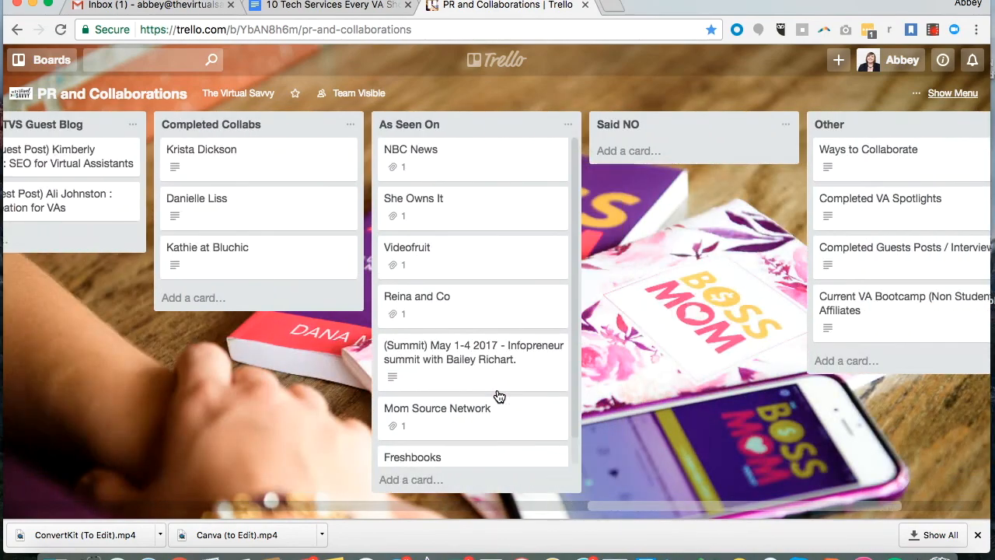
scroll(right, 3)
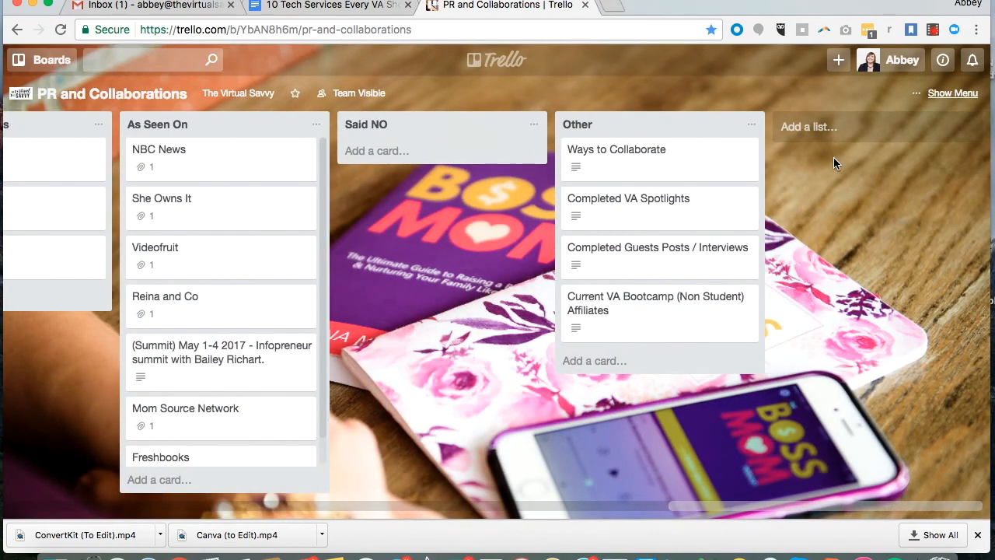